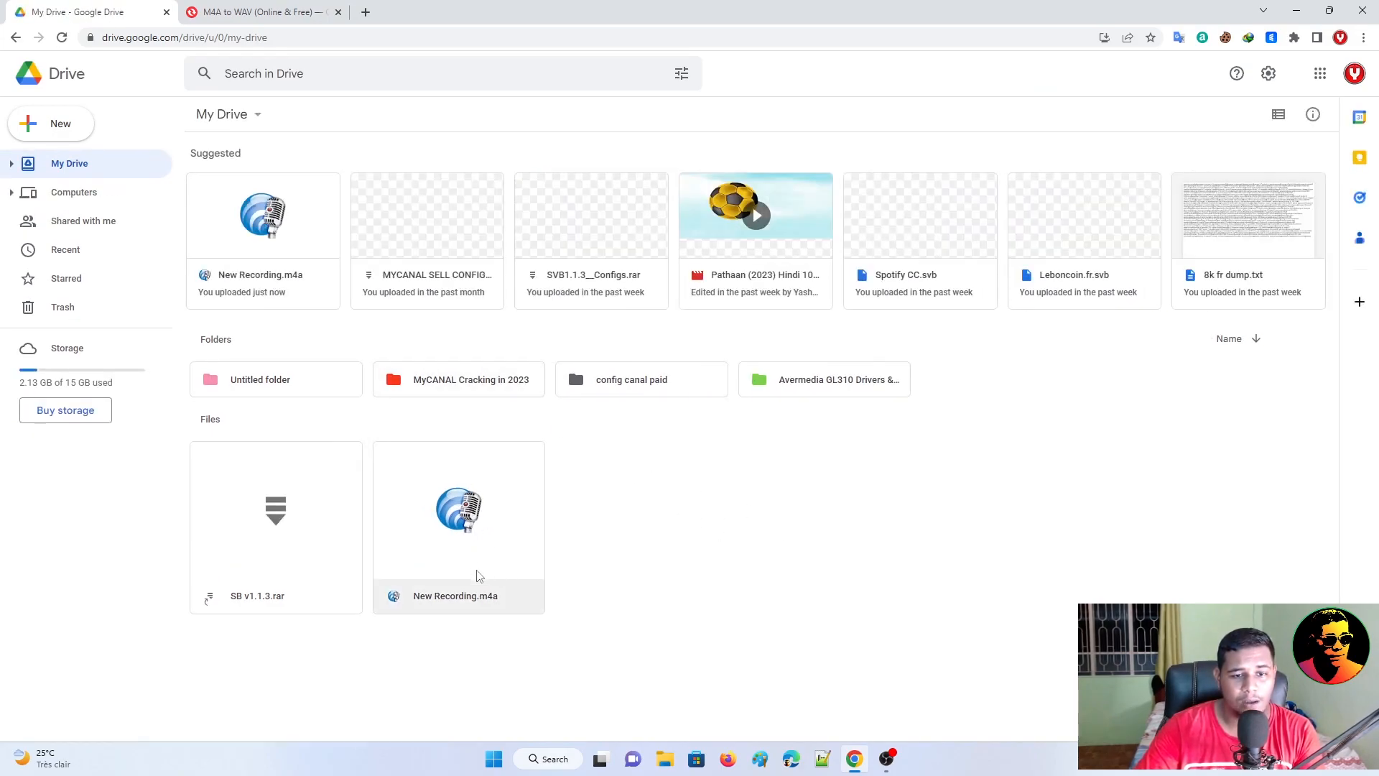
Step: Download New Recording.m4a from My Drive to the computer
right_click(458, 510)
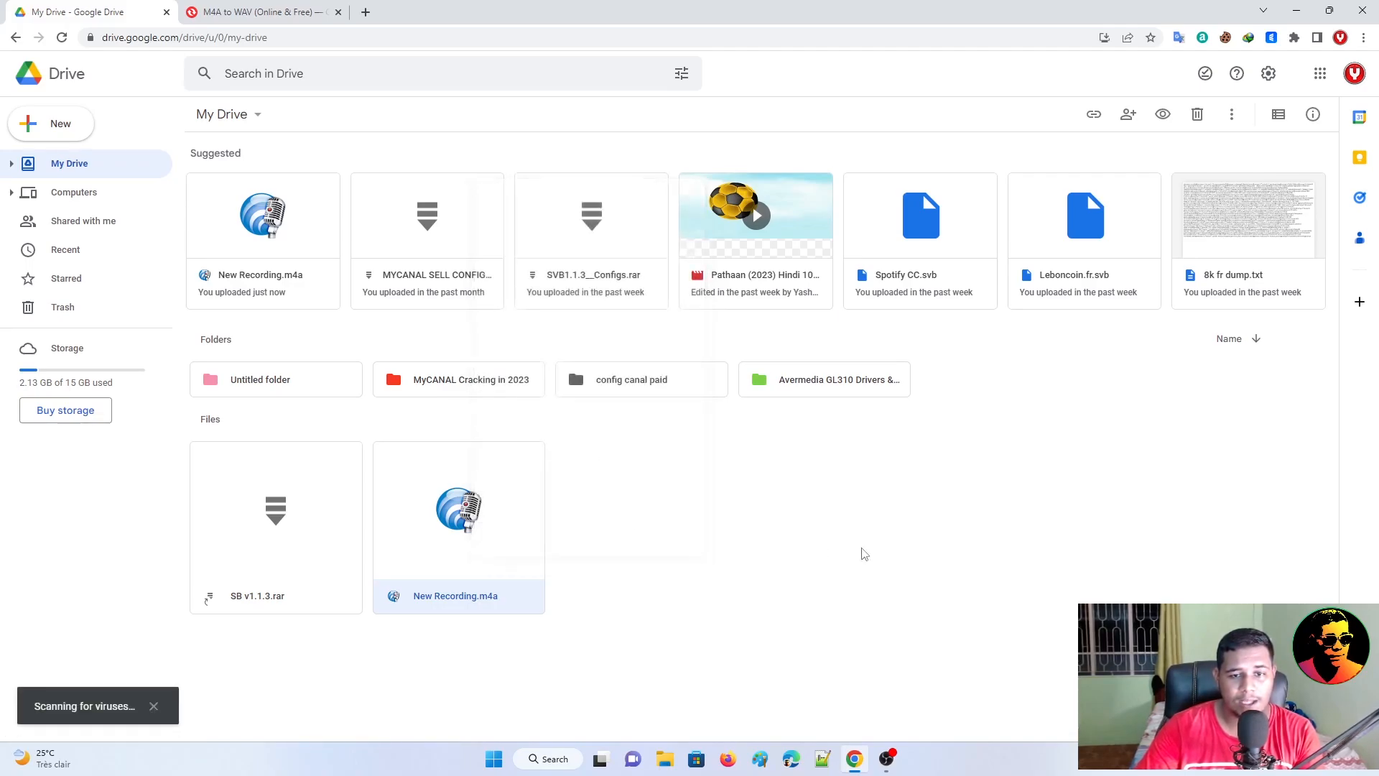
left_click(260, 12)
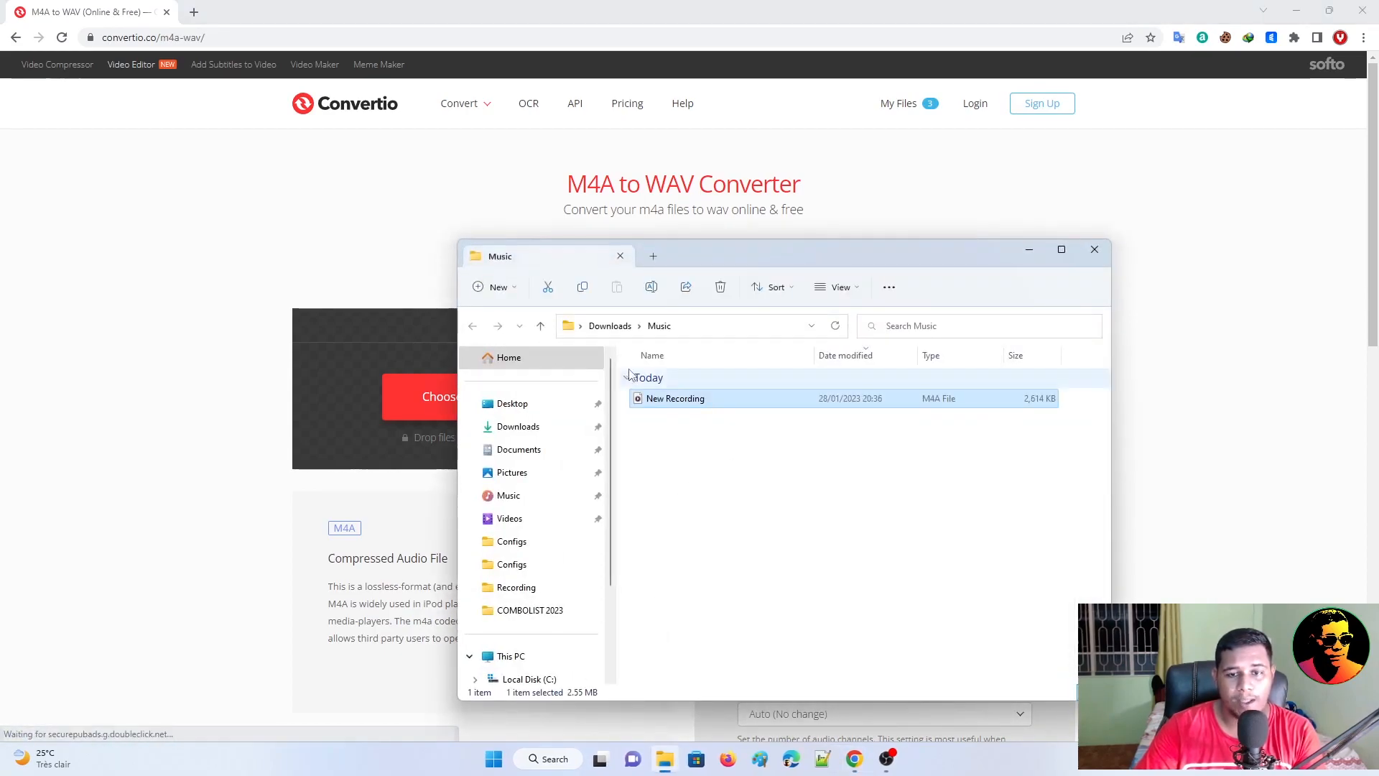
right_click(675, 398)
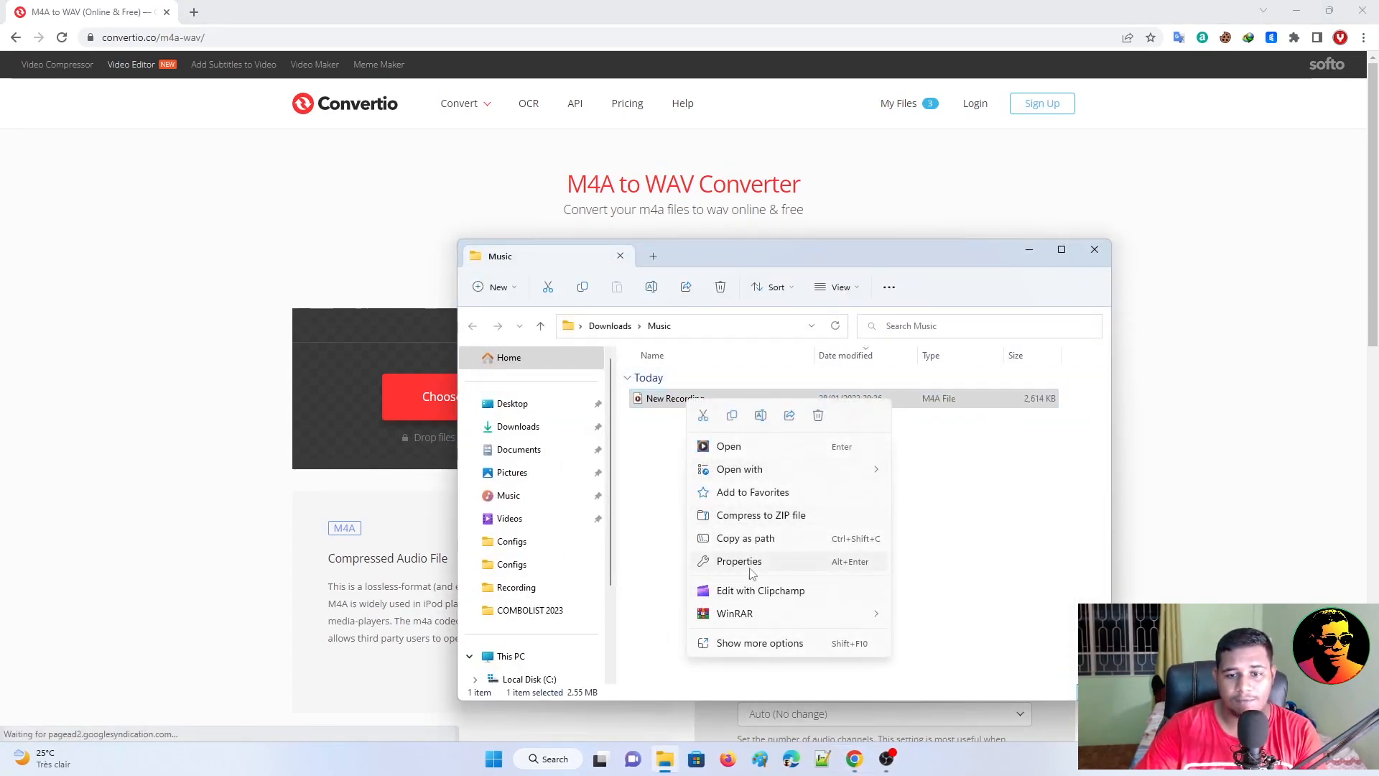
left_click(738, 562)
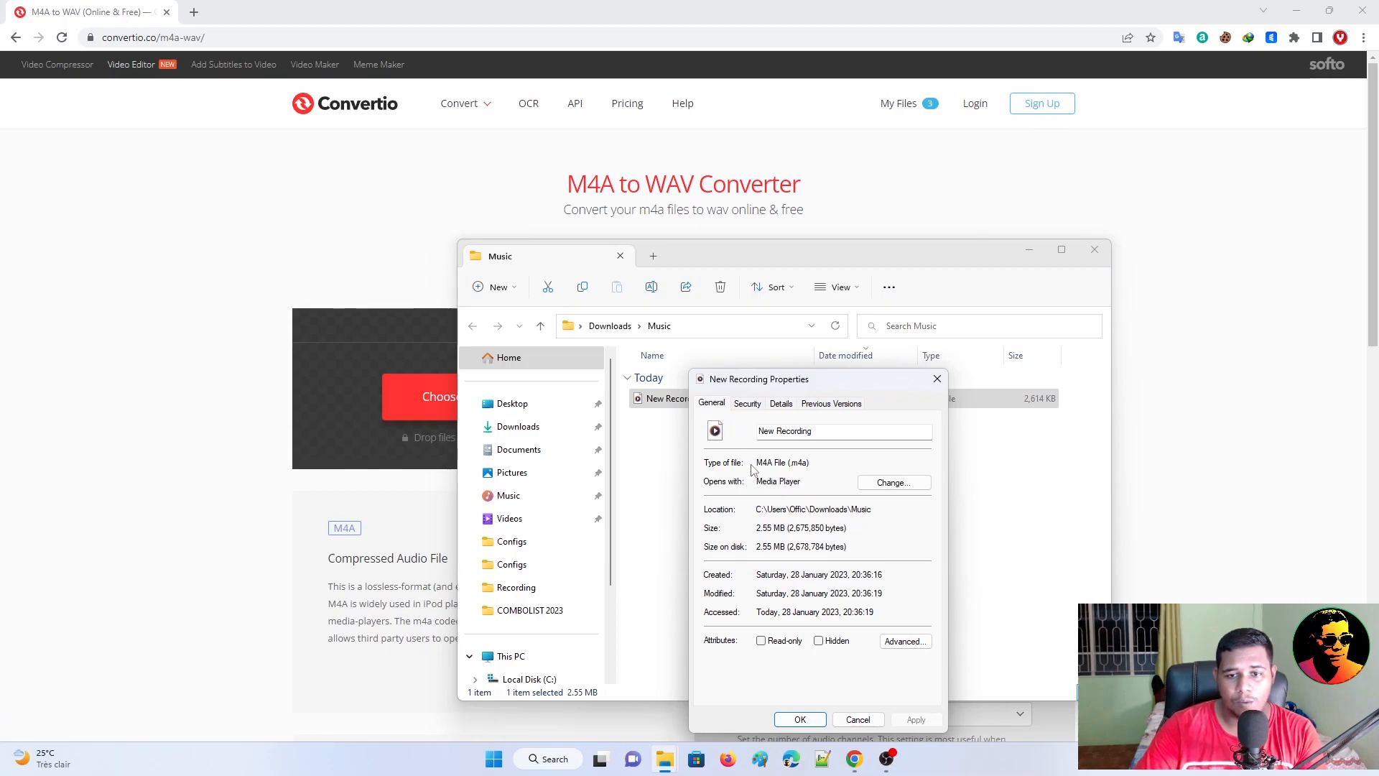
mouse_move(759, 471)
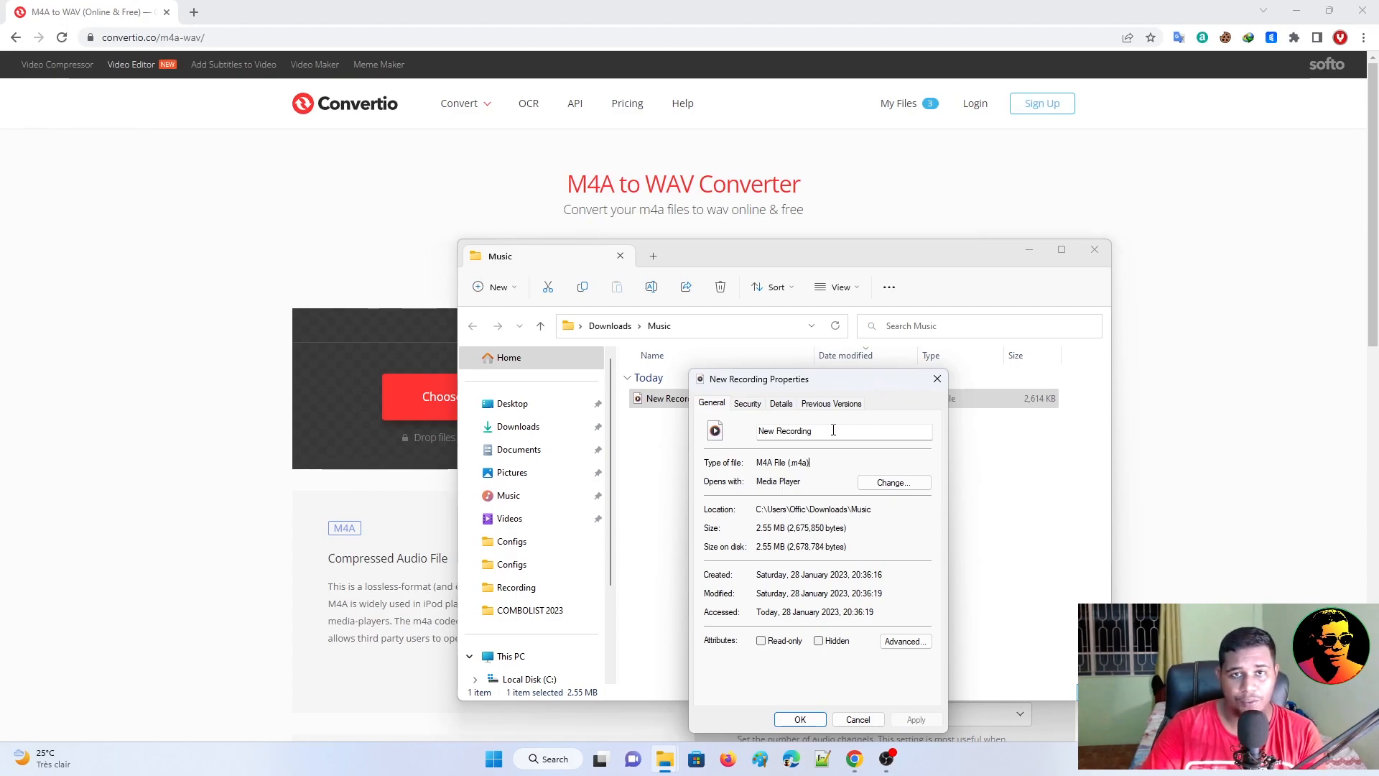
left_click(857, 718)
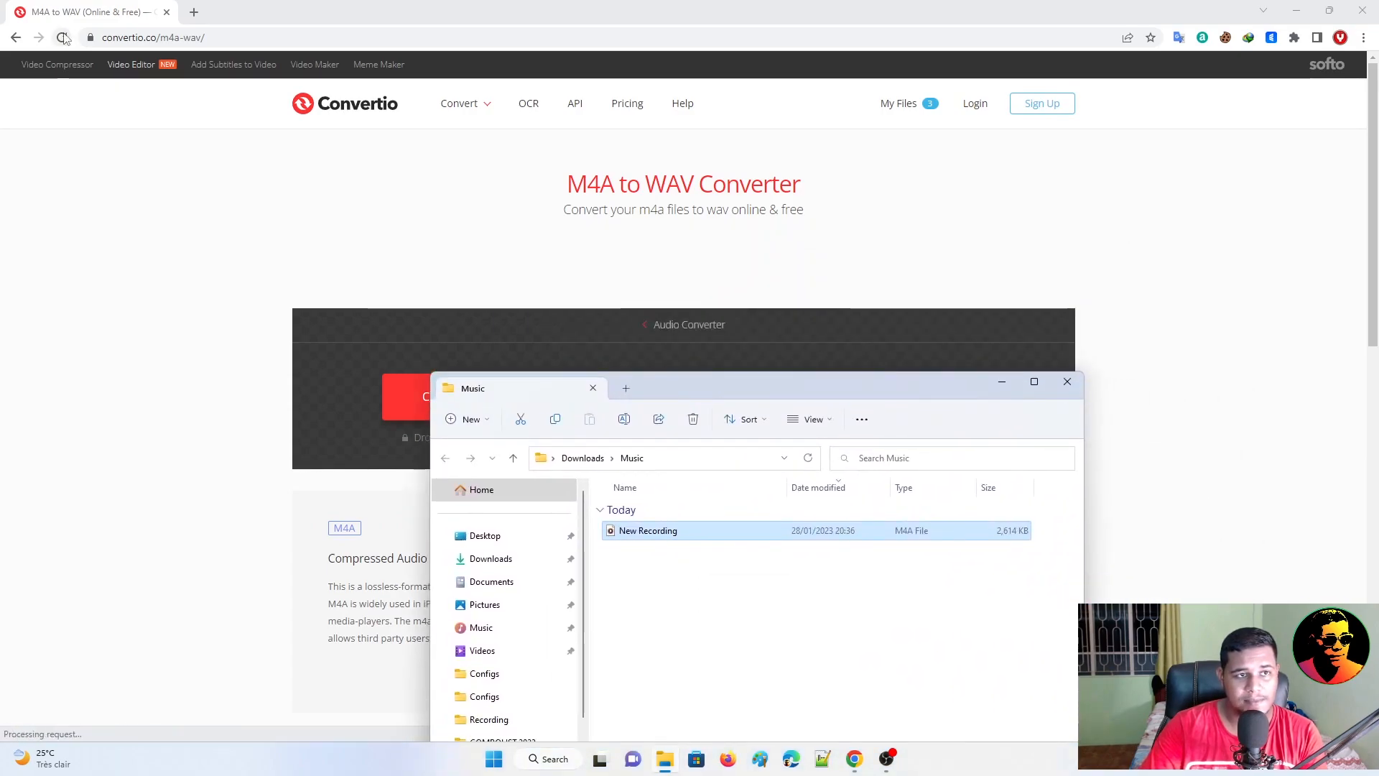
Step: Upload New Recording.m4a to Convertio and start its conversion to WAV
left_click(1068, 381)
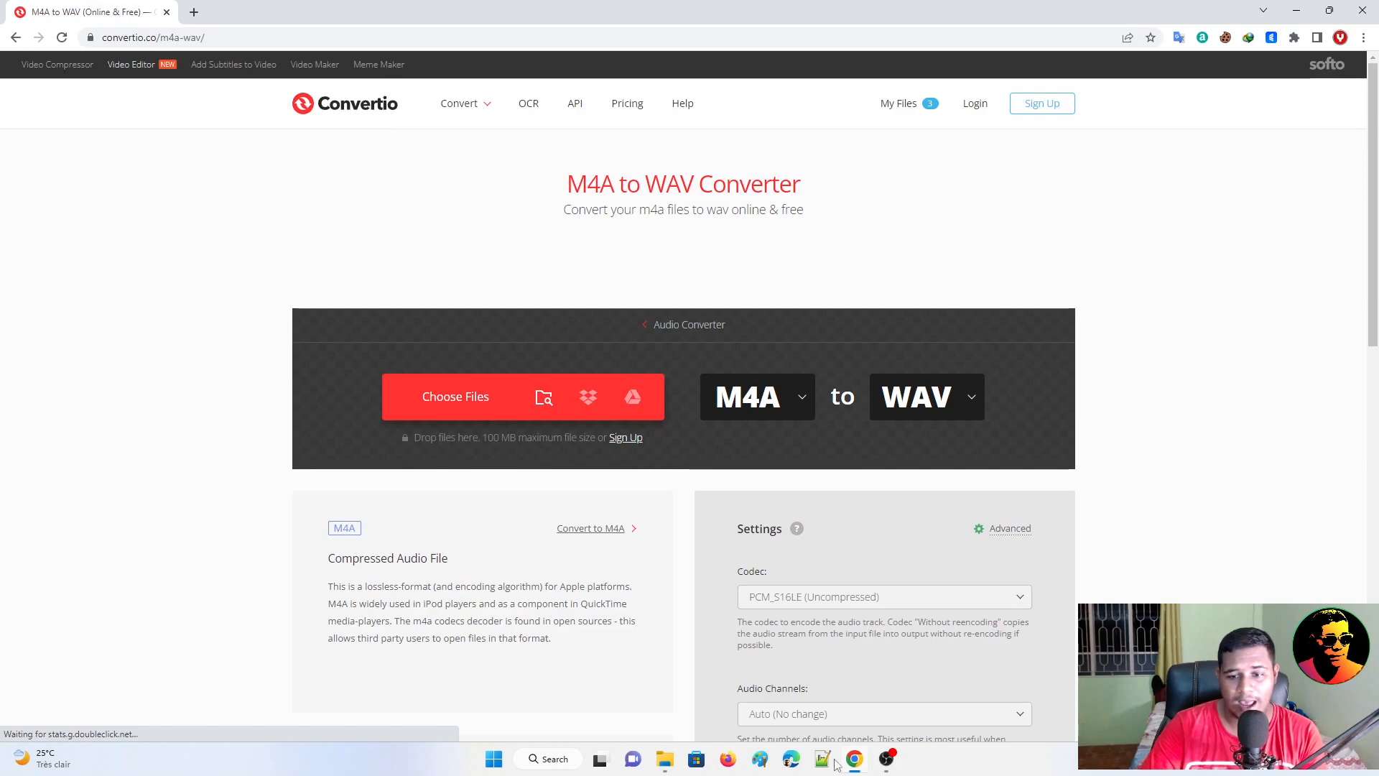
left_click(455, 396)
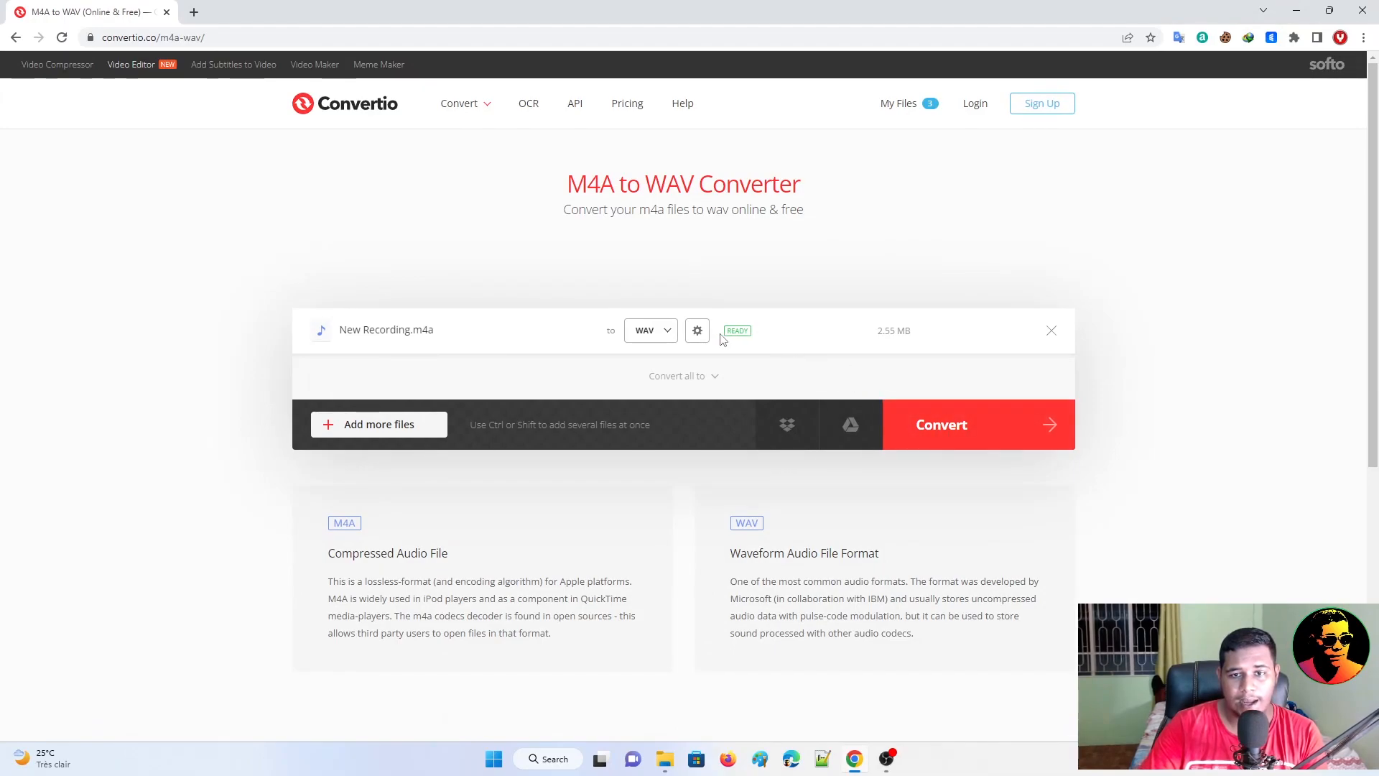
left_click(649, 330)
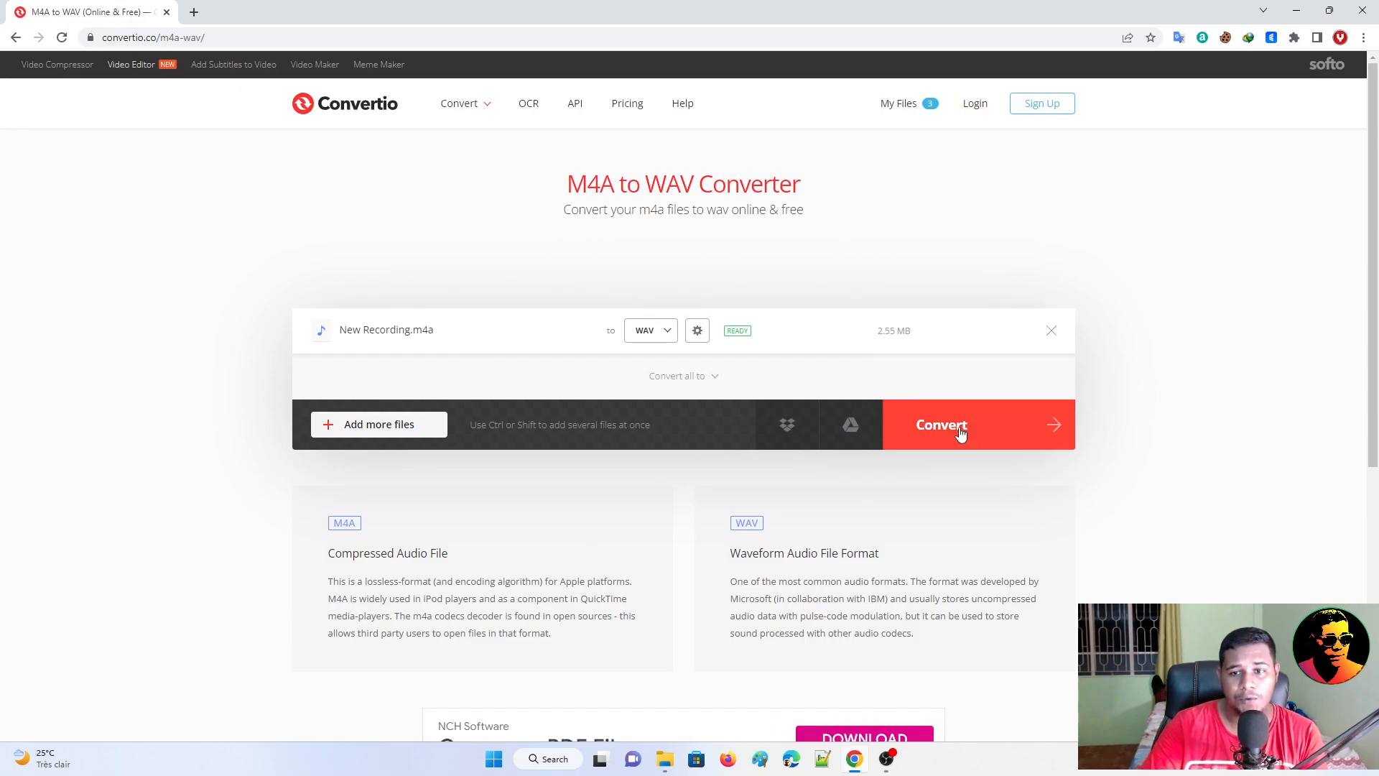
left_click(940, 425)
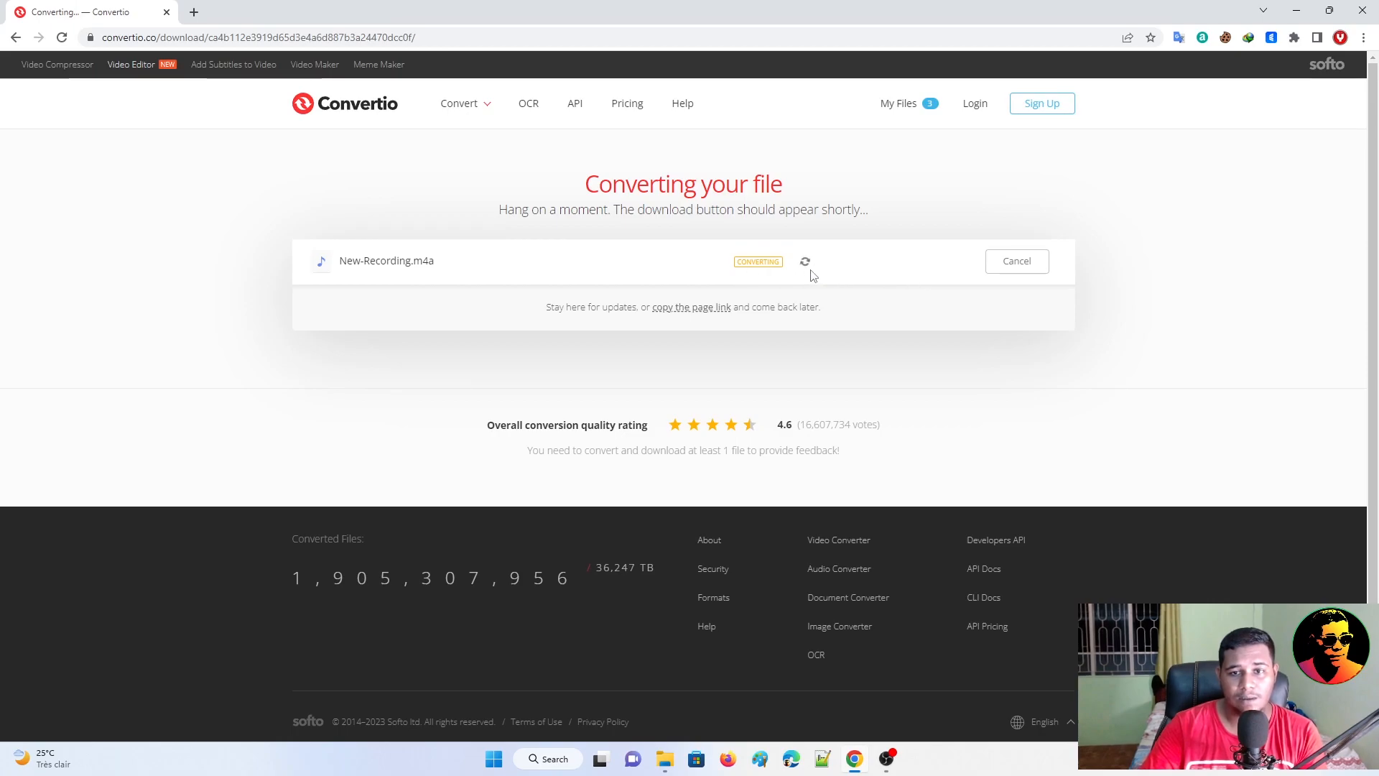
mouse_move(1061, 417)
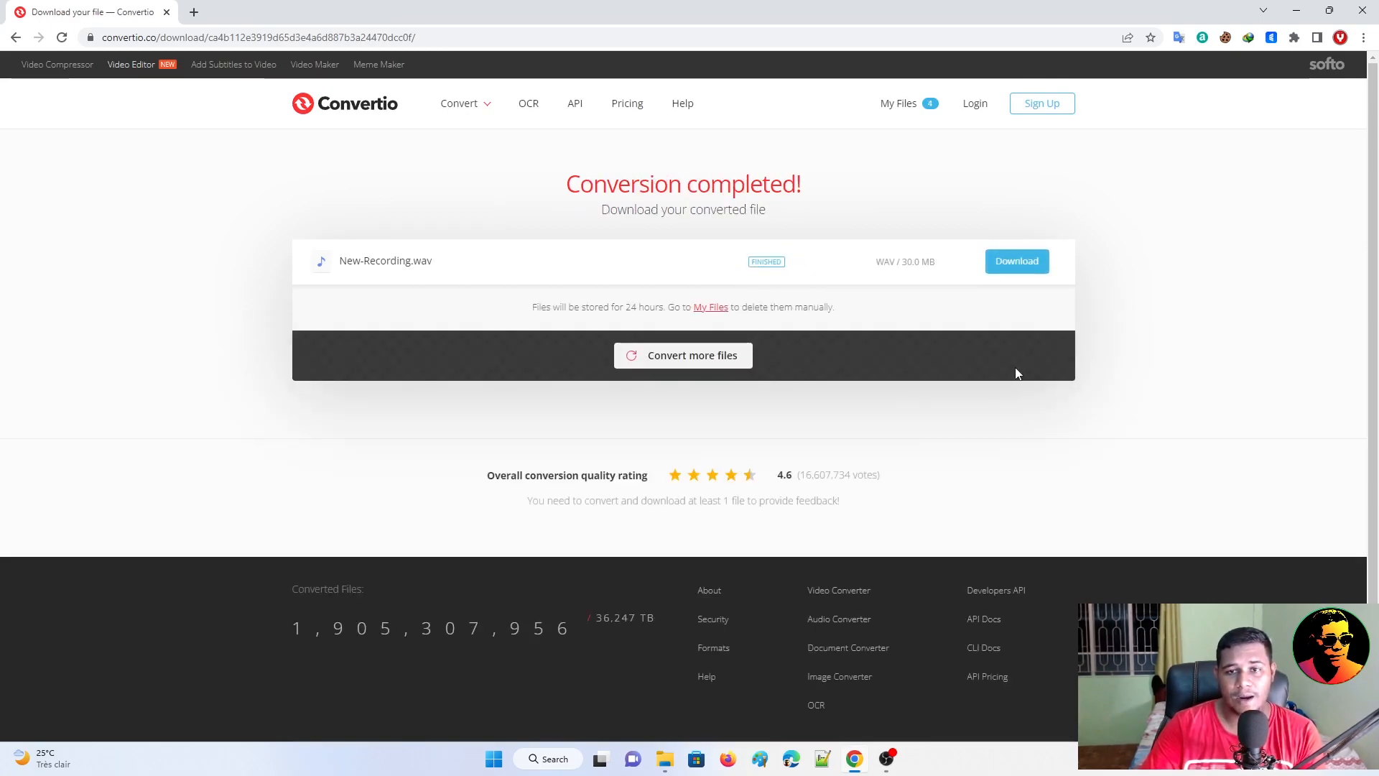
Step: Save the converted New-Recording.wav into the Music folder under Downloads
left_click(1016, 261)
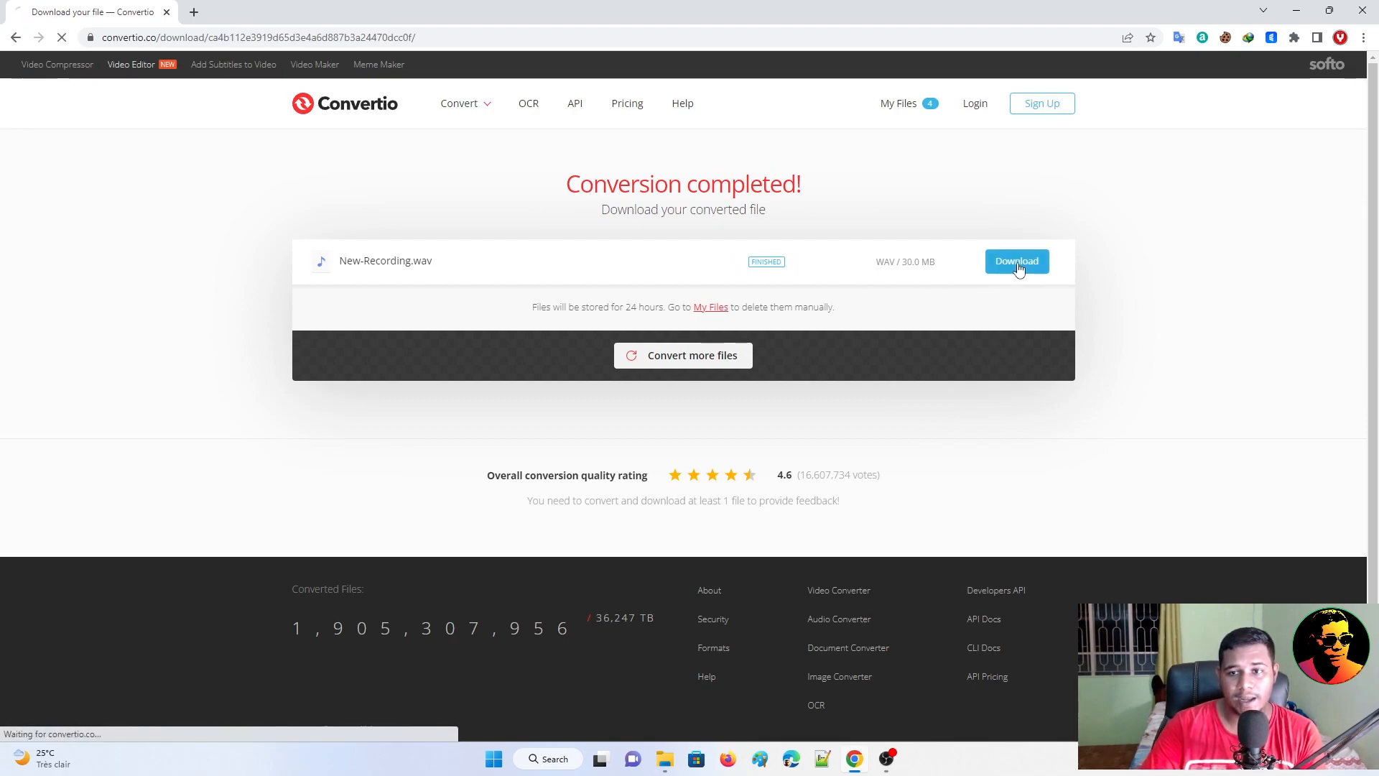
left_click(1018, 262)
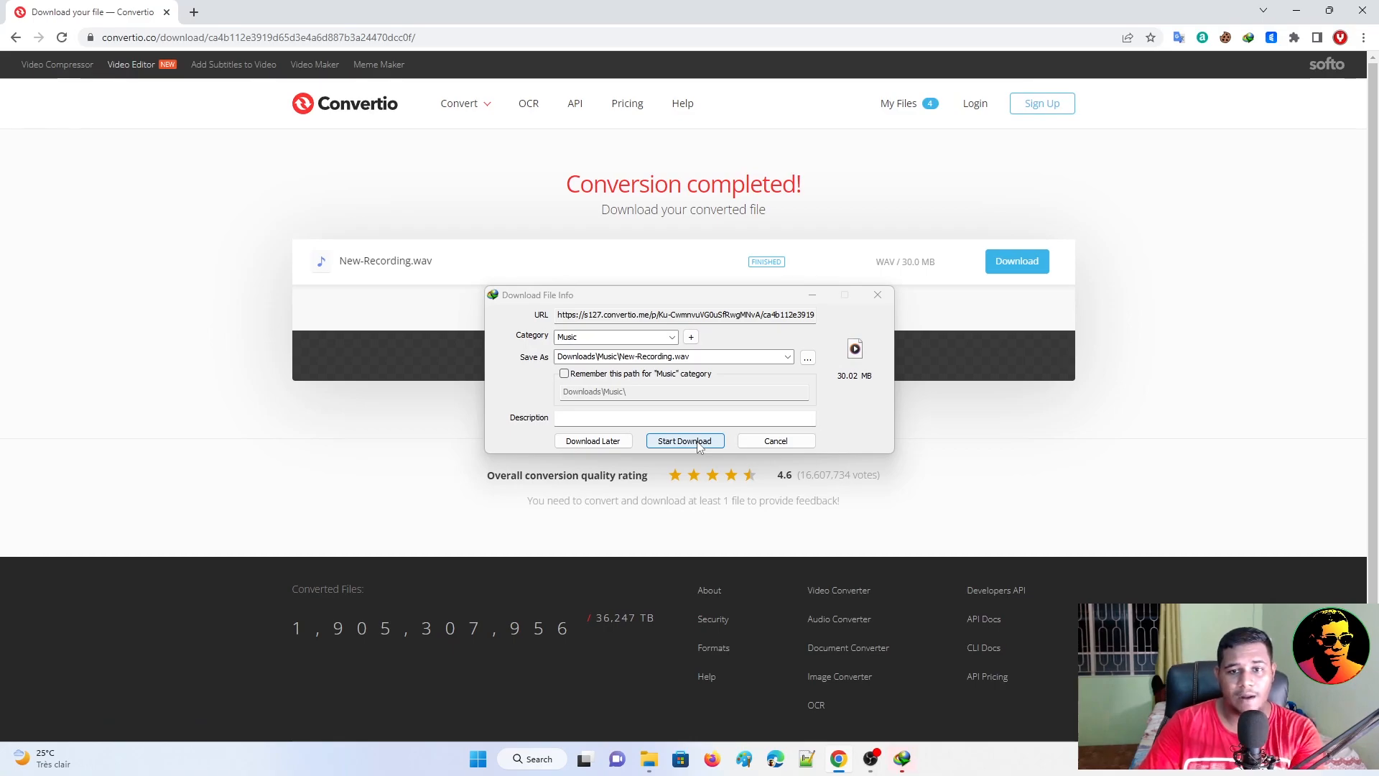
left_click(684, 441)
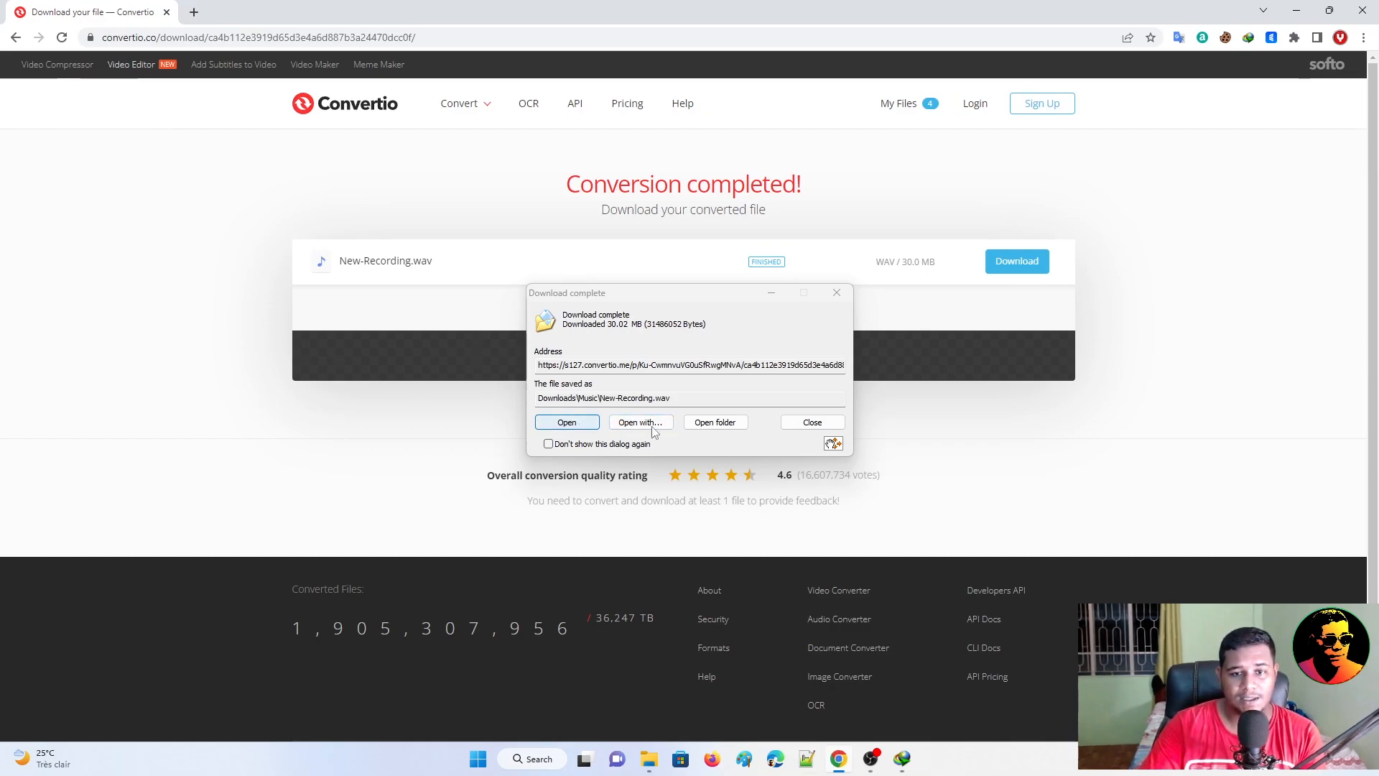
left_click(901, 759)
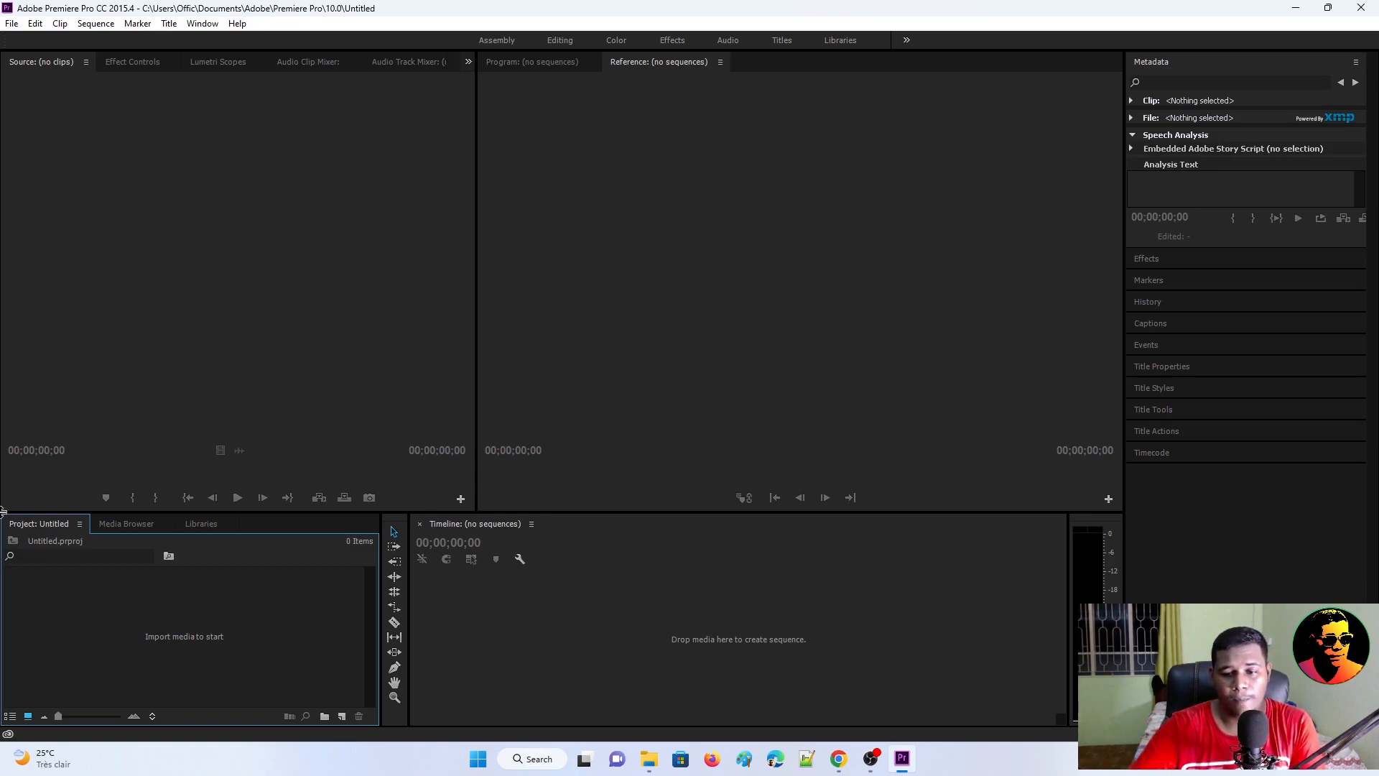
Step: Import the Recording folder clips and final_audio into the project and preview Part1.mp4
left_click(648, 758)
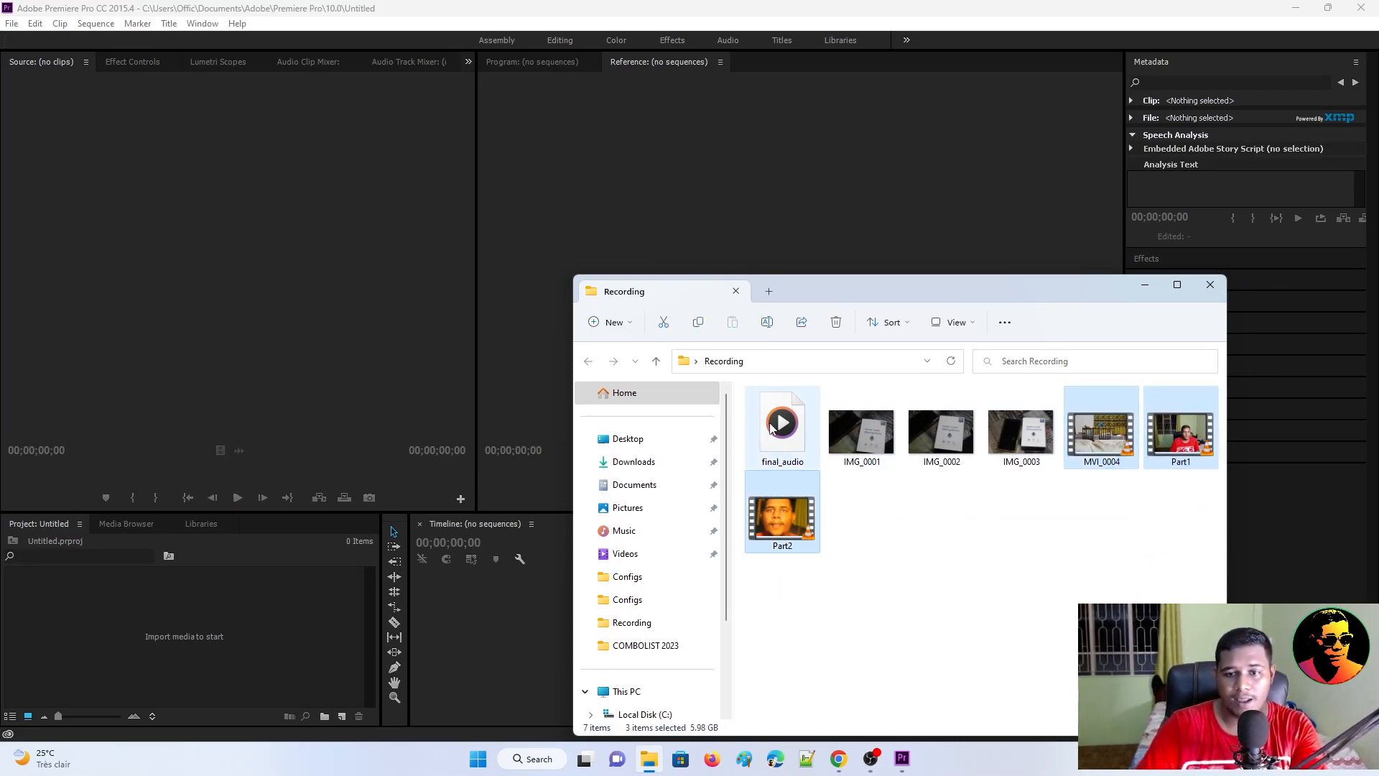
left_click(782, 427)
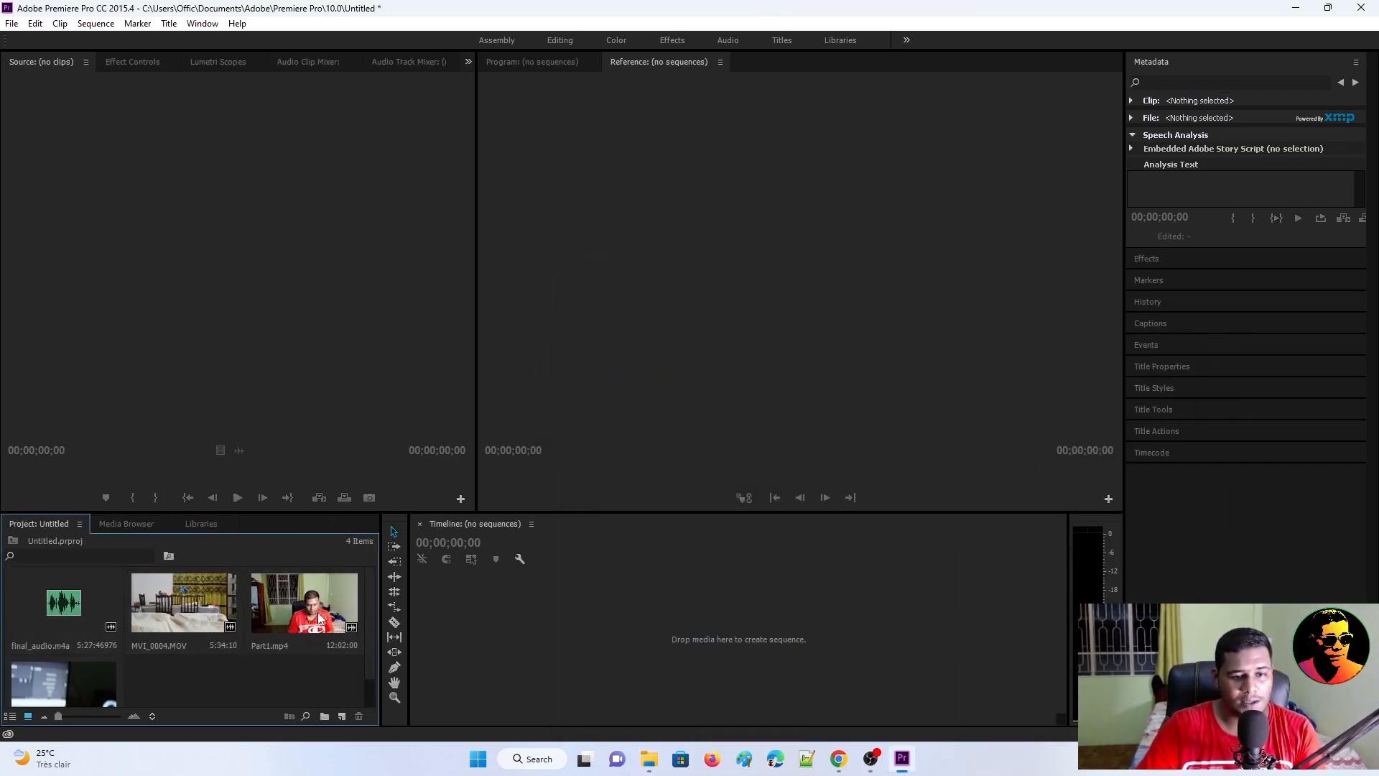
double_click(303, 602)
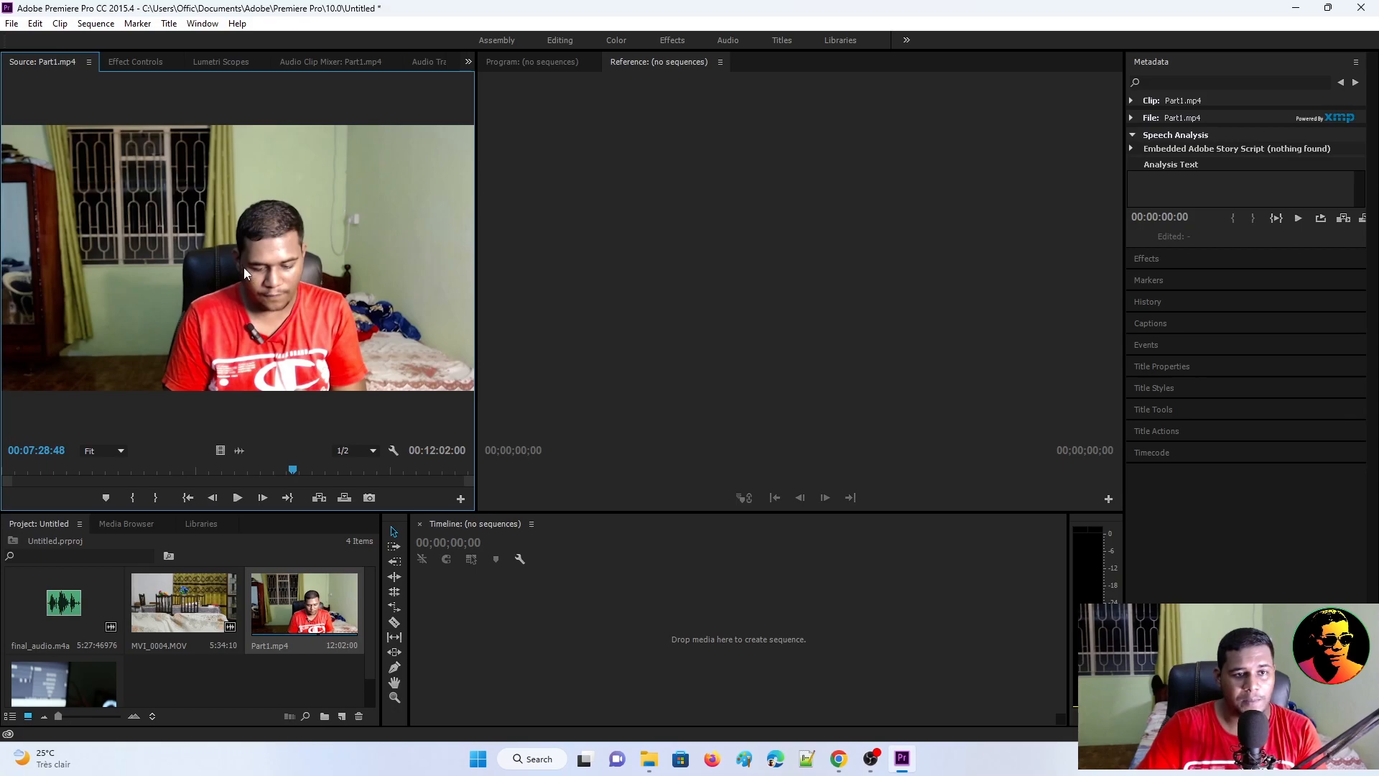
mouse_move(647, 630)
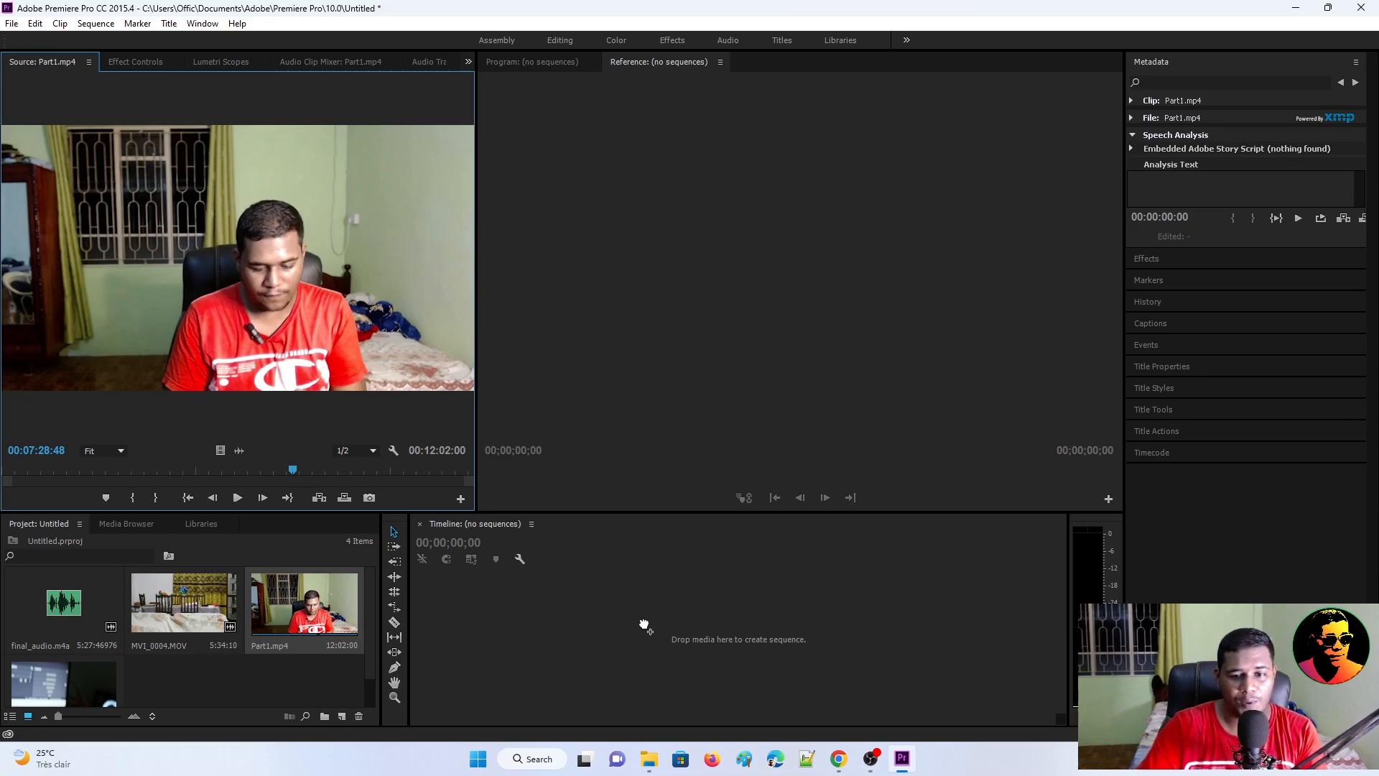
Step: Create a Part1 sequence from Part1.mp4, append Part2.MOV, and scrub past twelve minutes
left_click_drag(303, 602, 687, 638)
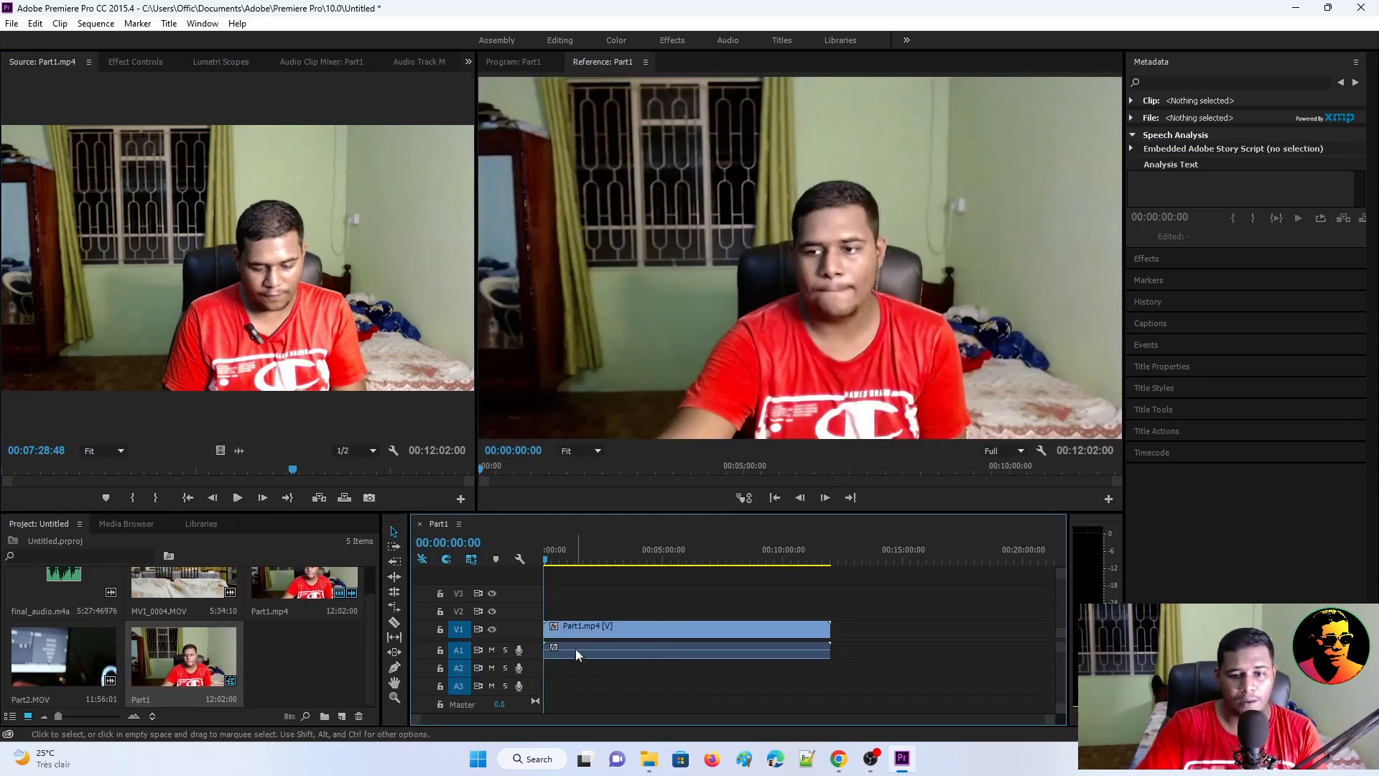
mouse_move(750, 660)
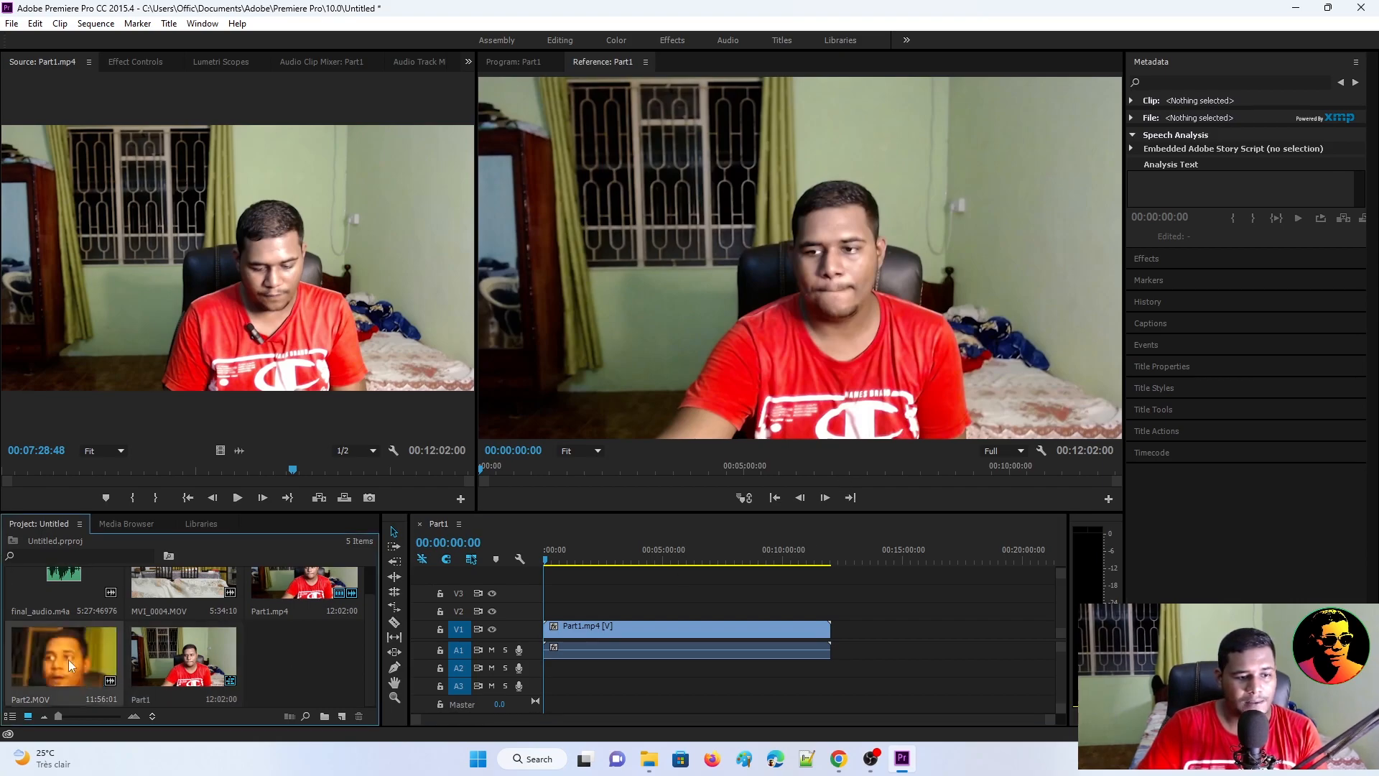
left_click(62, 655)
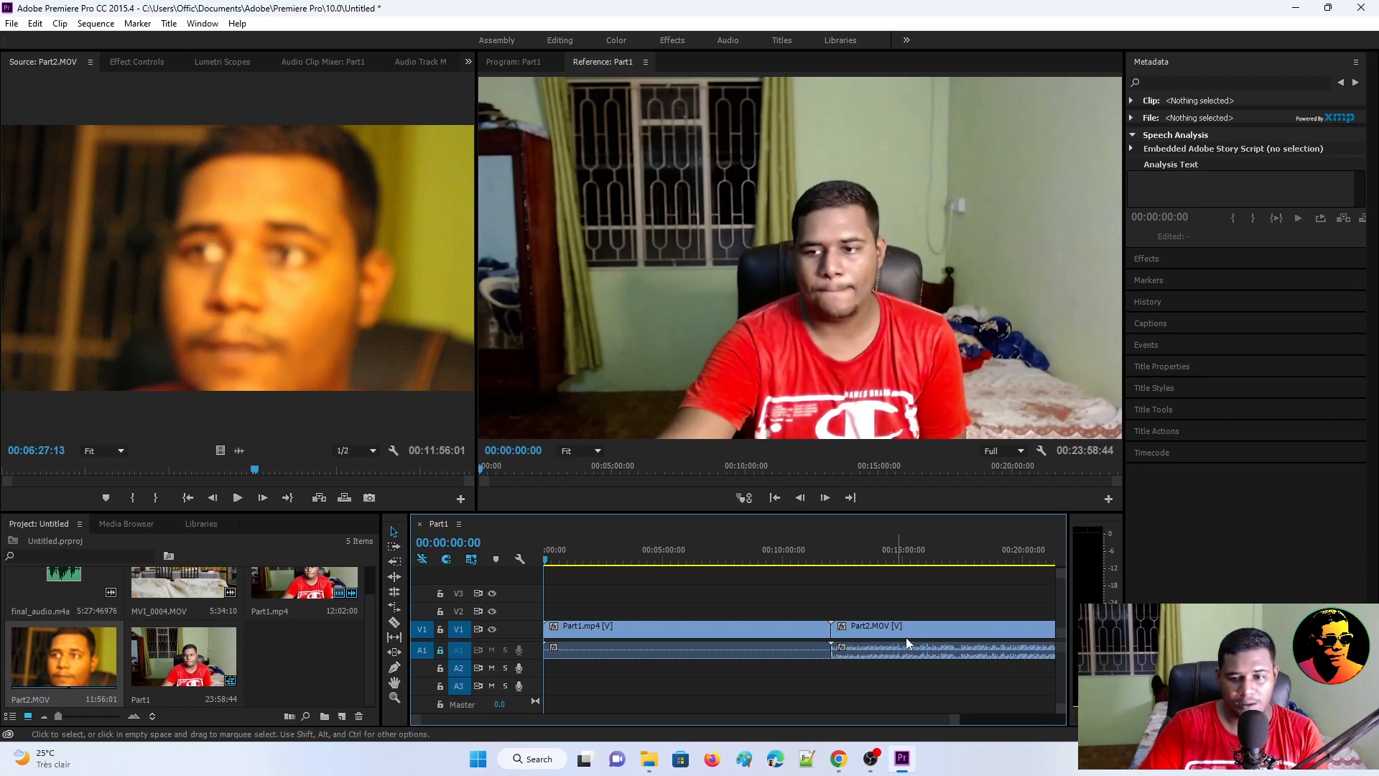
left_click(943, 627)
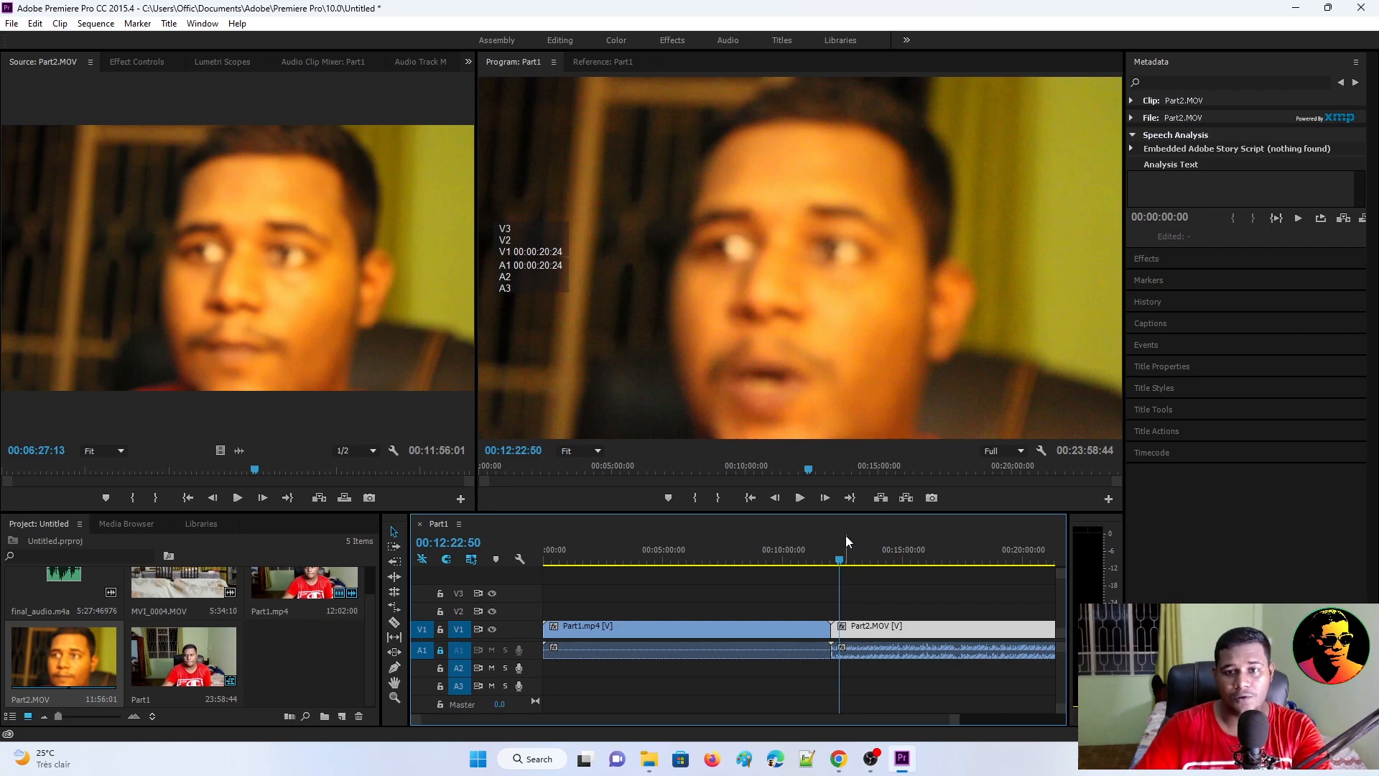
left_click(797, 497)
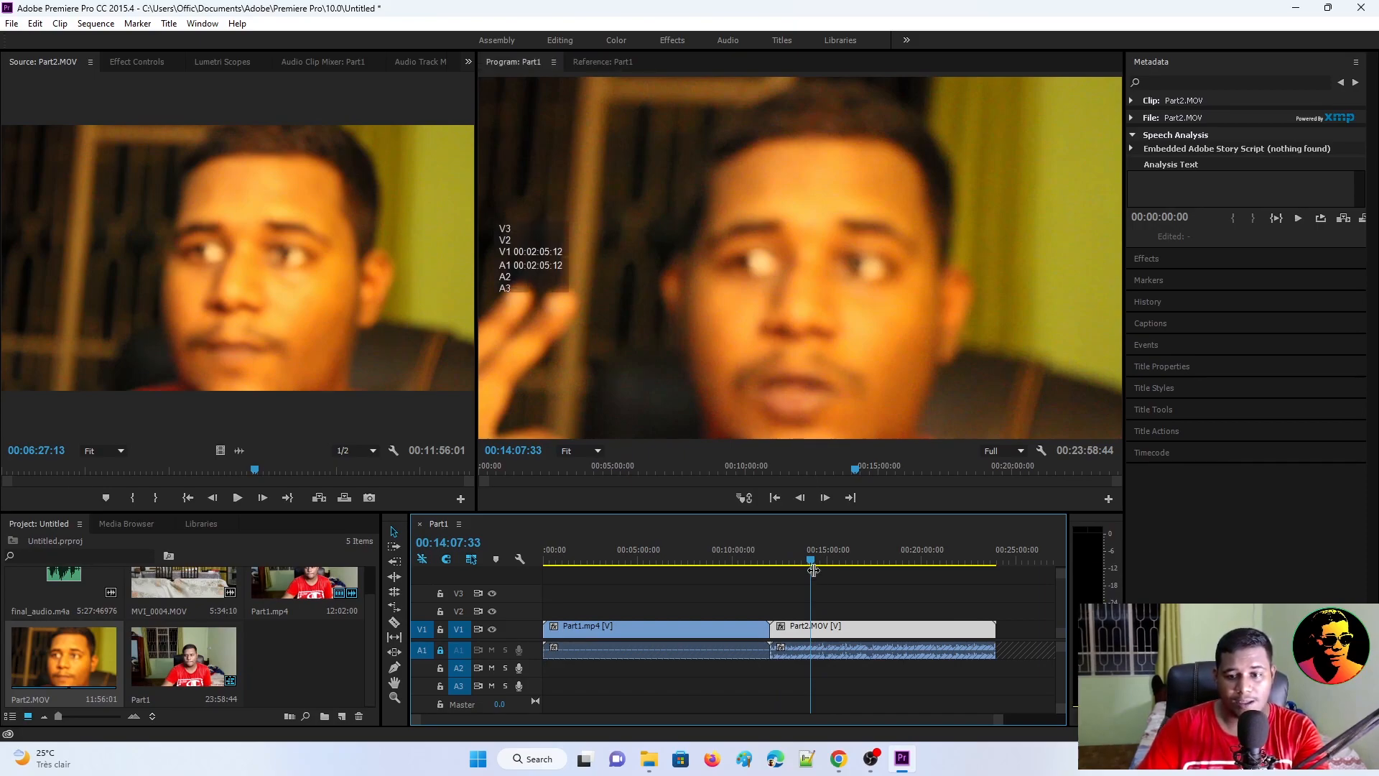
Step: Delete Part2.MOV from the sequence and select the remaining Part1 video and audio
right_click(809, 625)
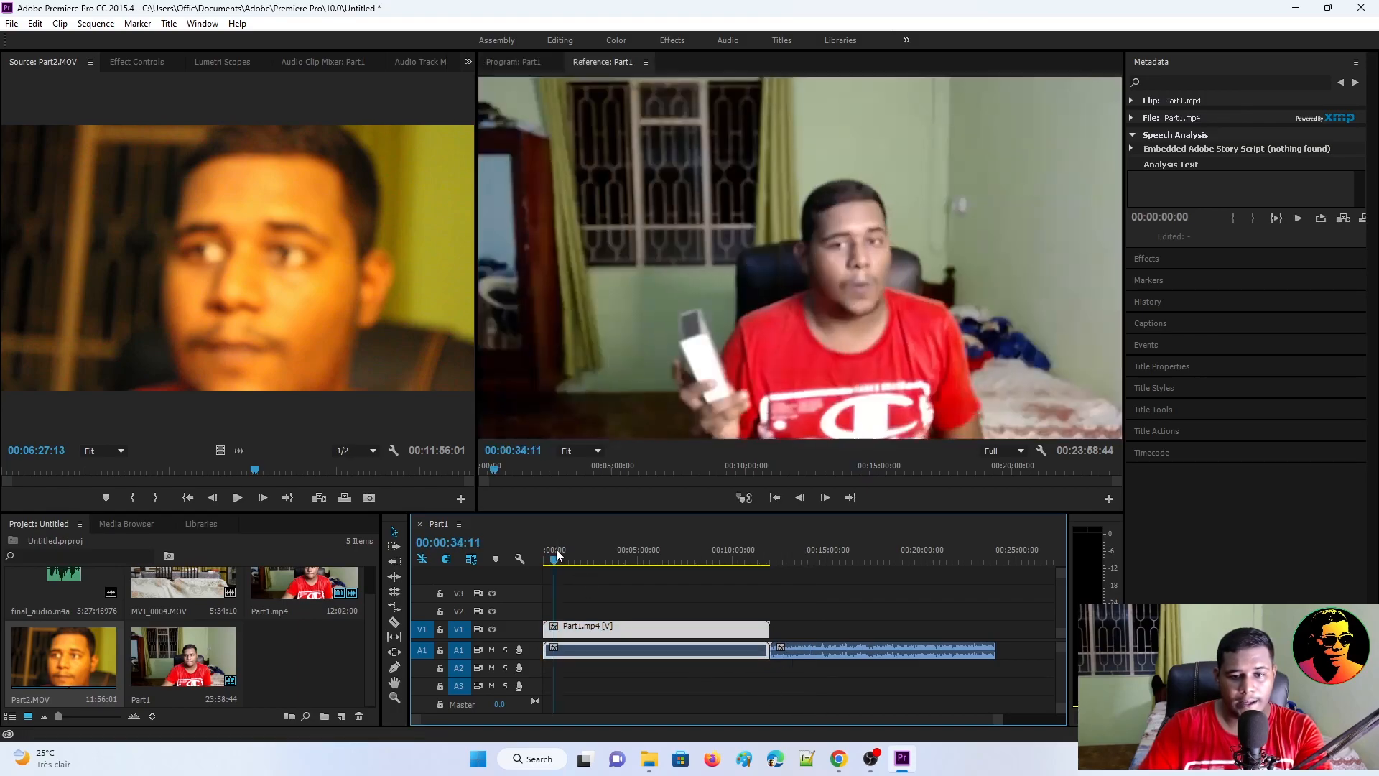
left_click(585, 559)
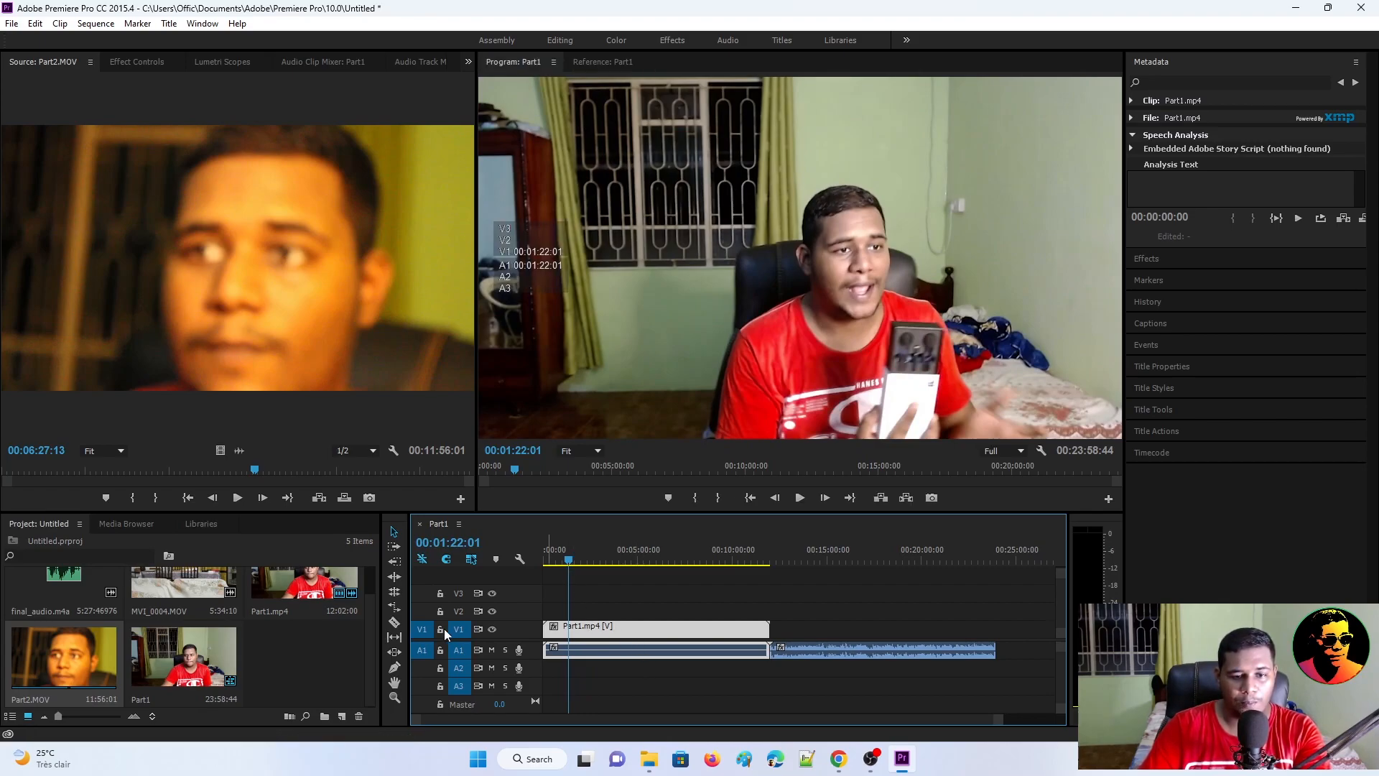
mouse_move(440, 631)
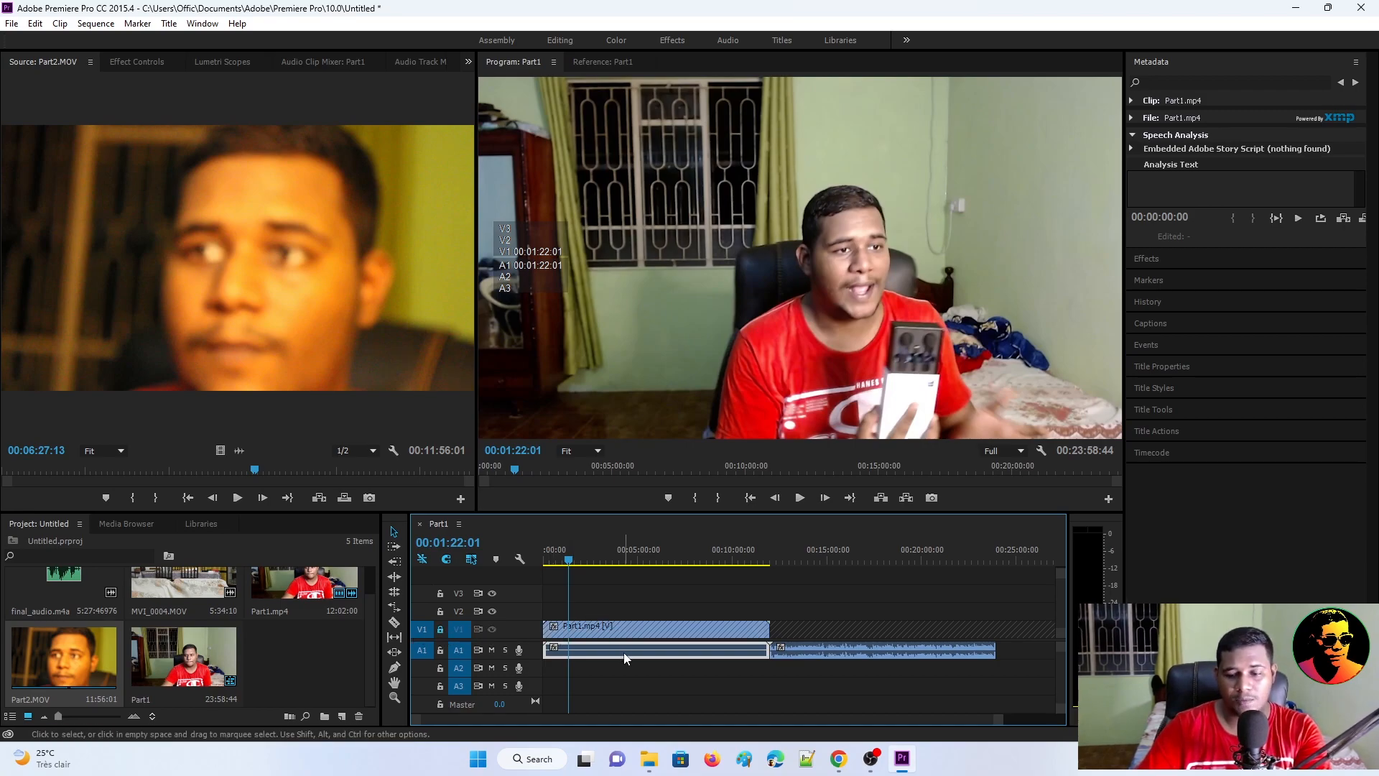
left_click(651, 658)
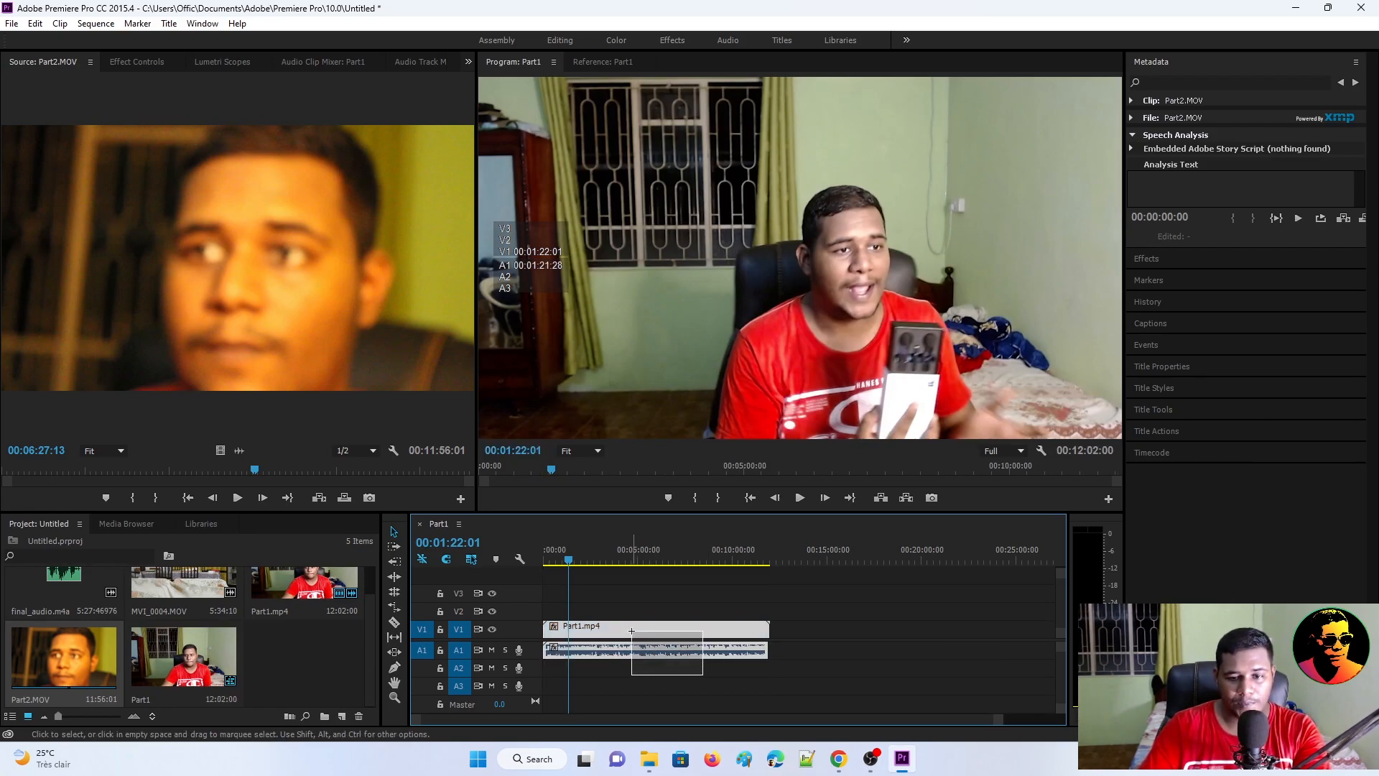
Step: Synchronize the Part1 video and separate audio by audio waveform and play the result
right_click(655, 634)
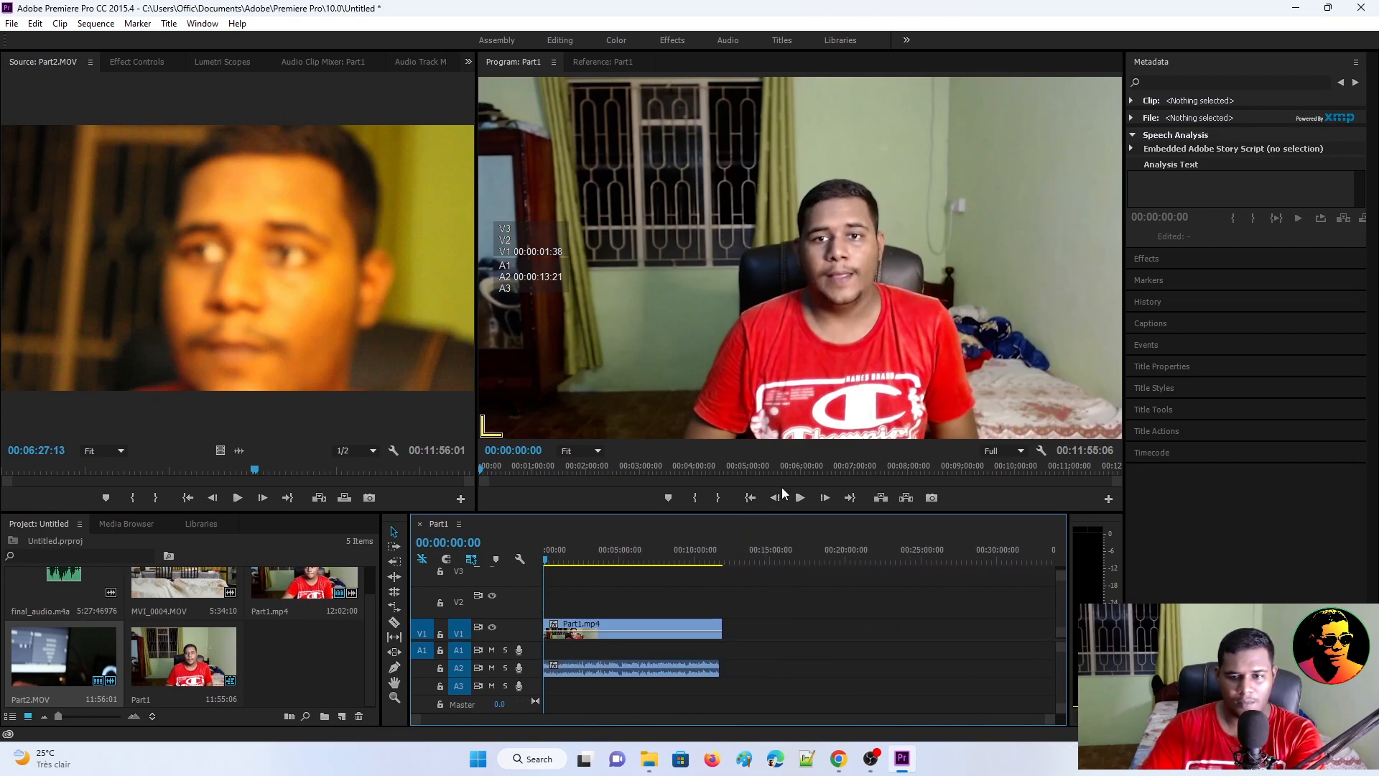
left_click(799, 497)
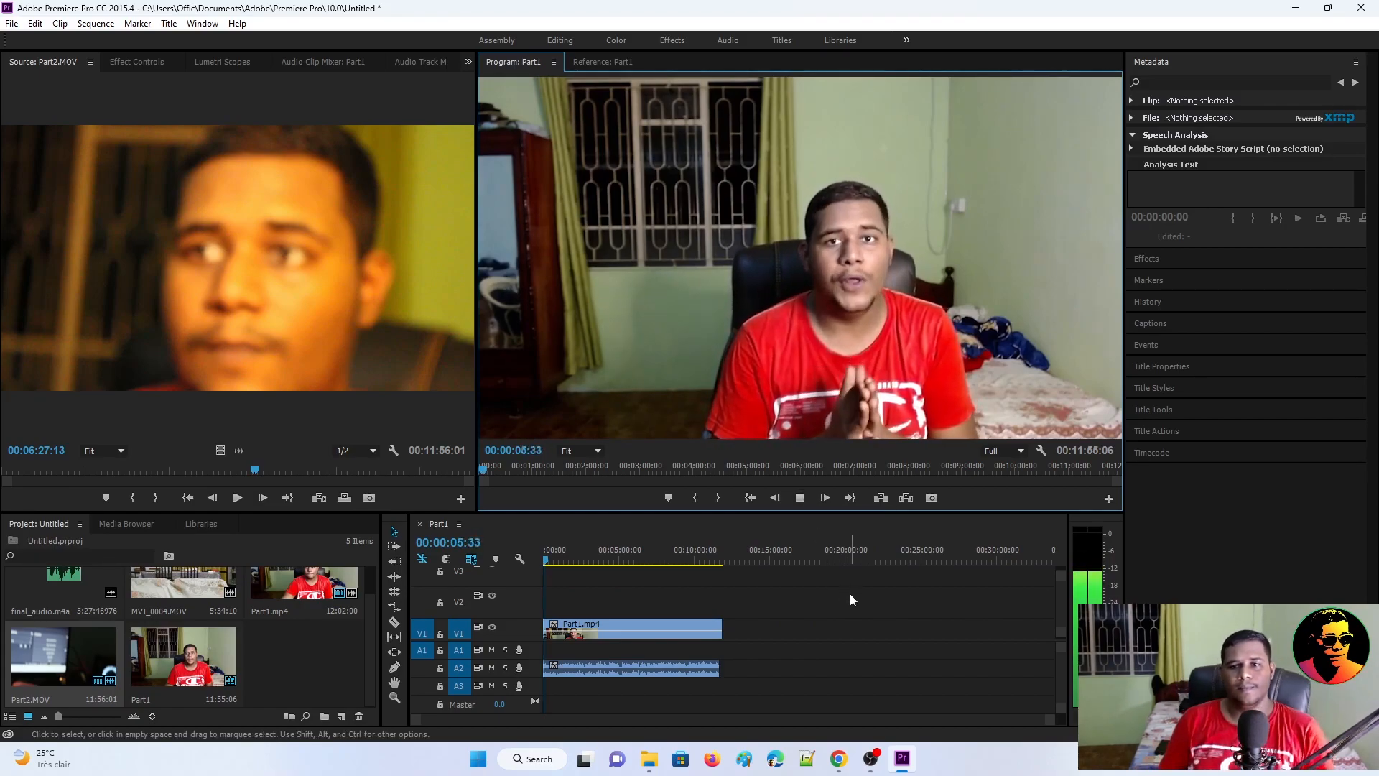
left_click(602, 62)
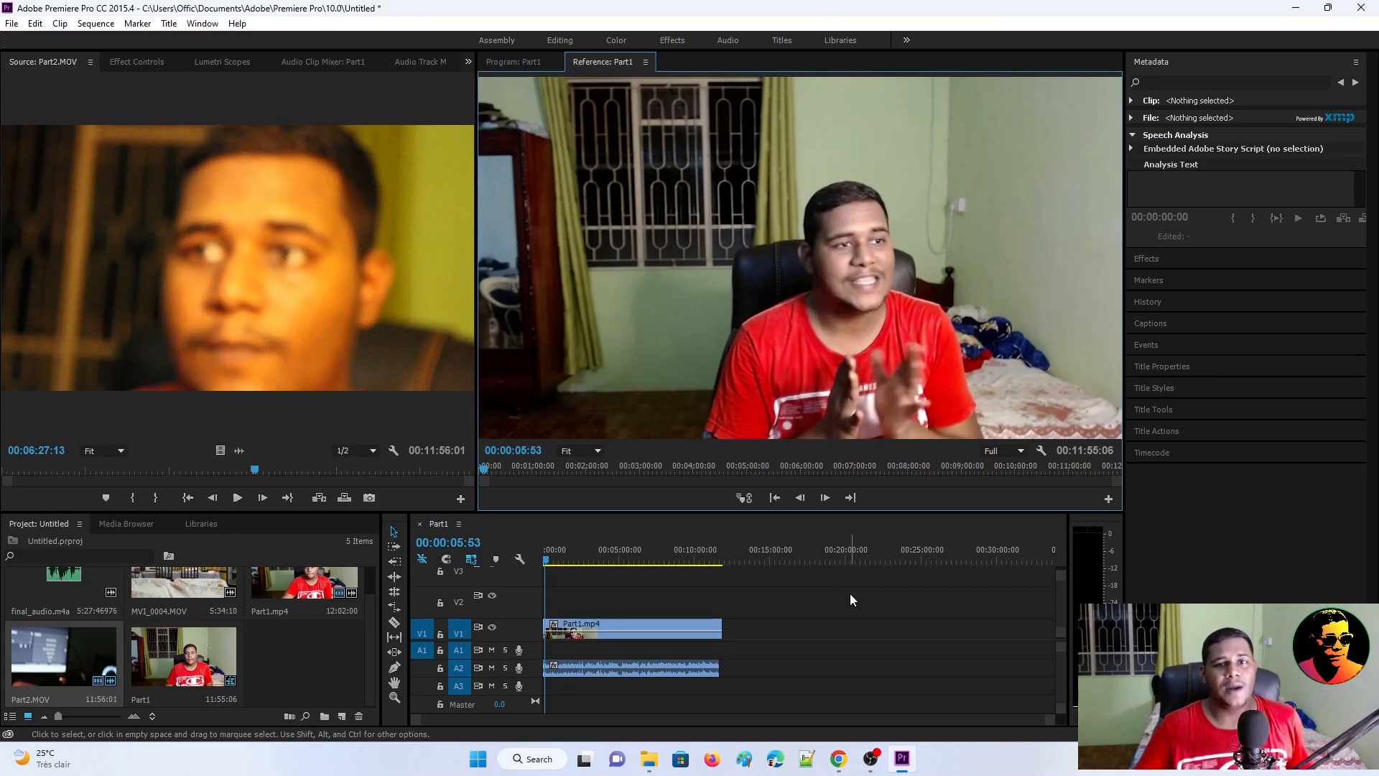